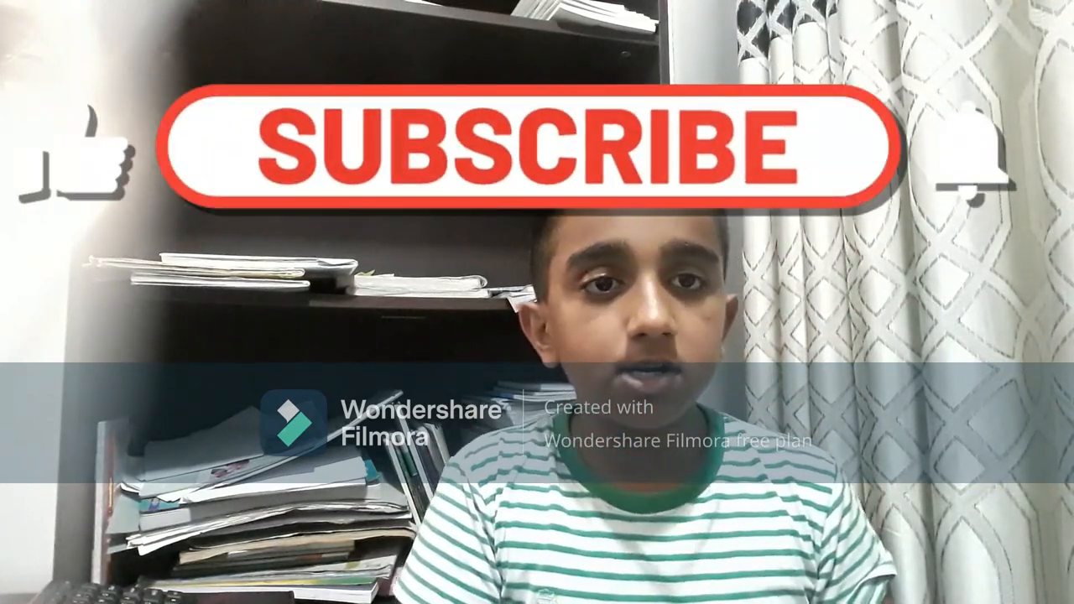
# - Launch WhatsApp and reach the Account settings page
pyautogui.click(537, 144)
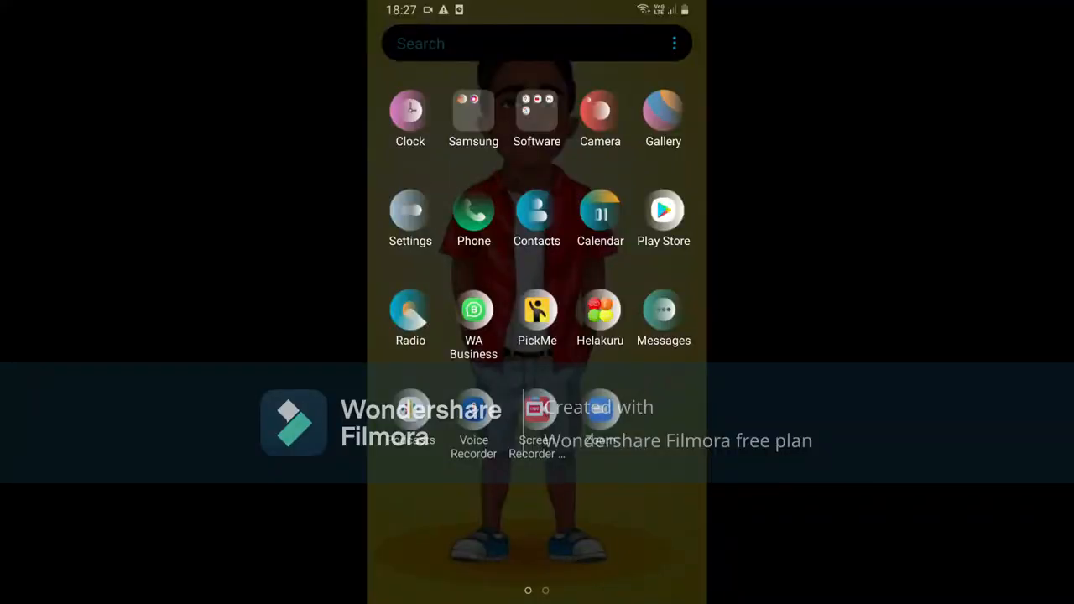
pyautogui.click(473, 310)
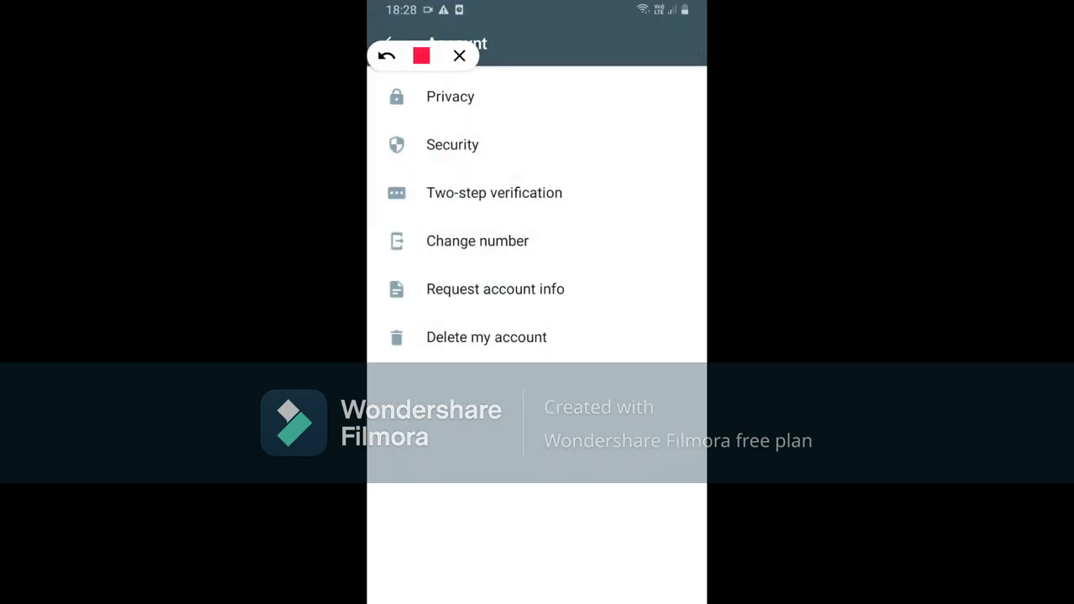
# - Enter the Privacy settings, where Status is shared with My contacts
pyautogui.moveTo(453, 114); pyautogui.dragTo(567, 83)
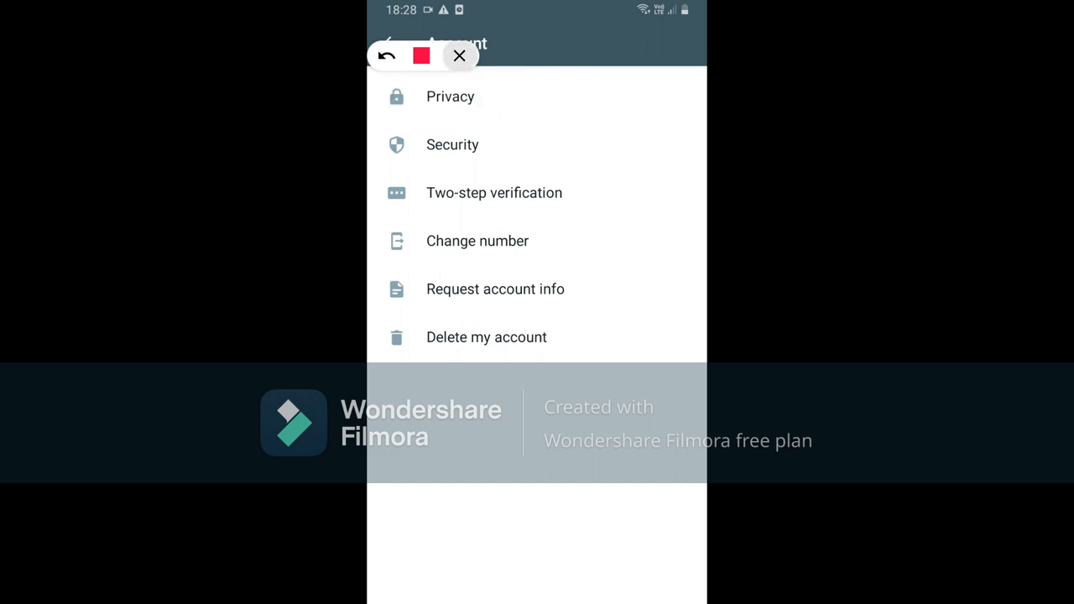
pyautogui.click(450, 96)
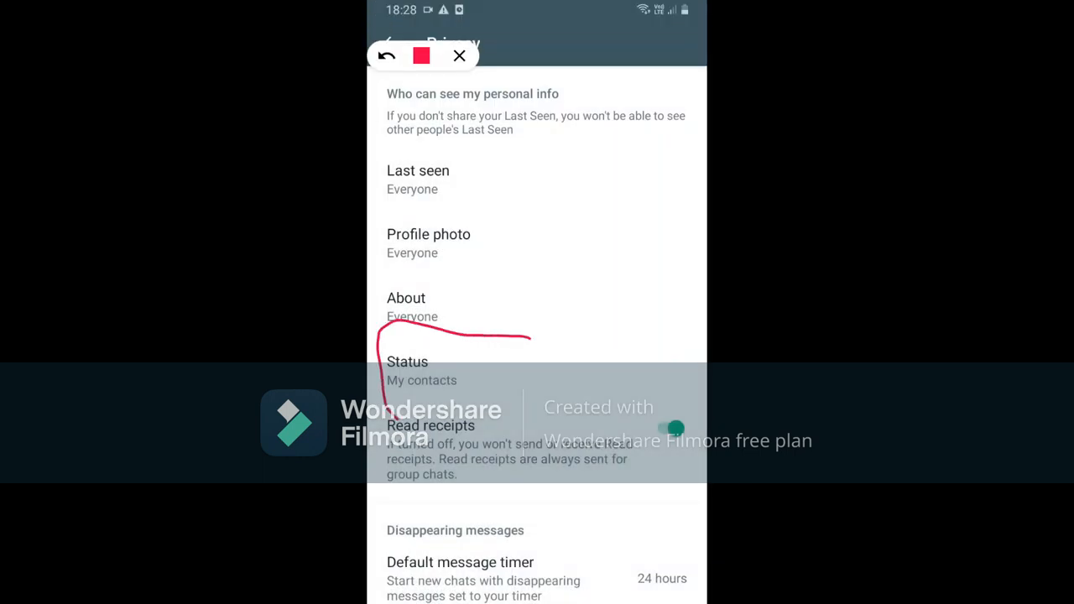
# - Choose 'Only share with...' for Status to bring up the contact picker
pyautogui.click(460, 55)
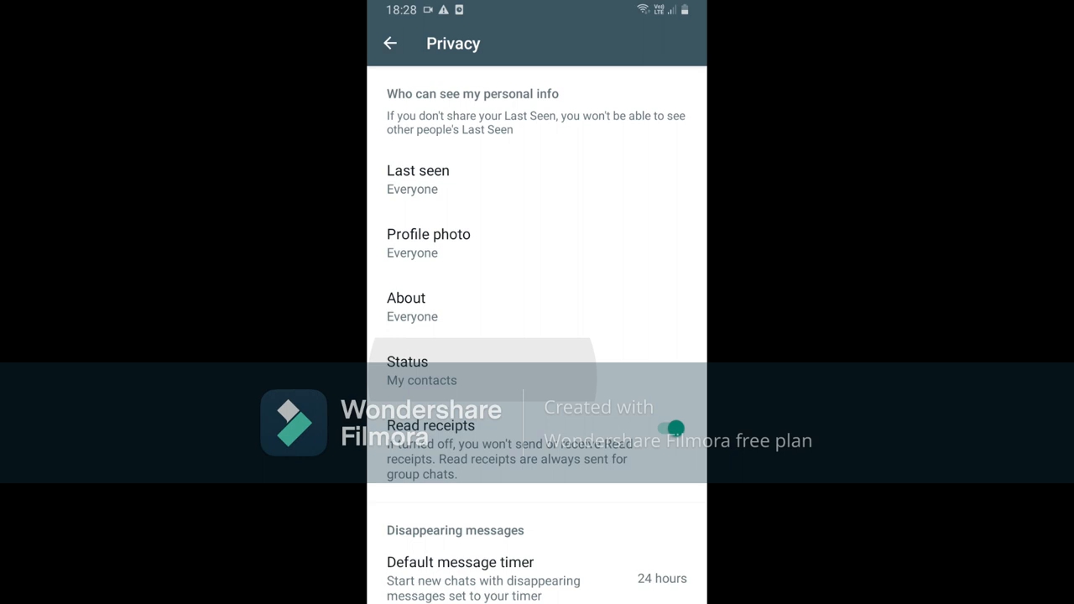
pyautogui.click(423, 371)
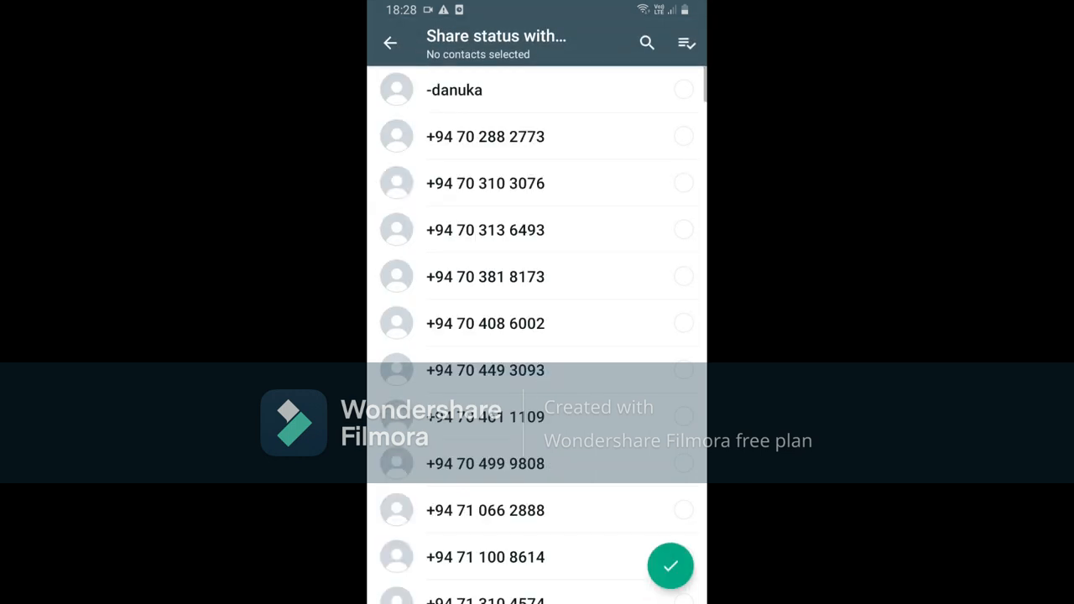
# - Select two contacts in the Share status with list as the only viewers
pyautogui.scroll(-3)
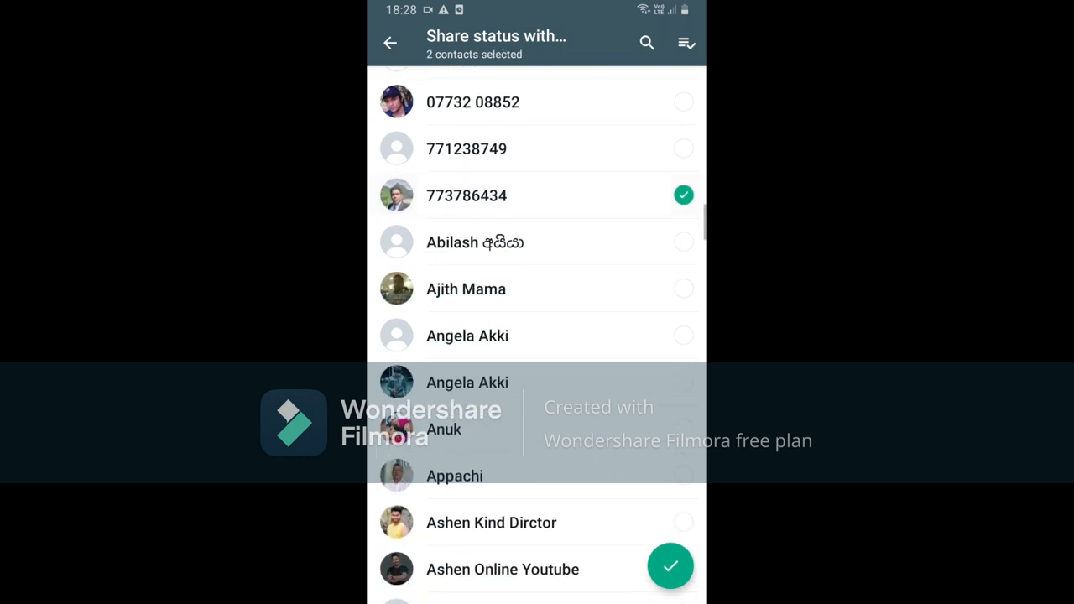
pyautogui.click(670, 566)
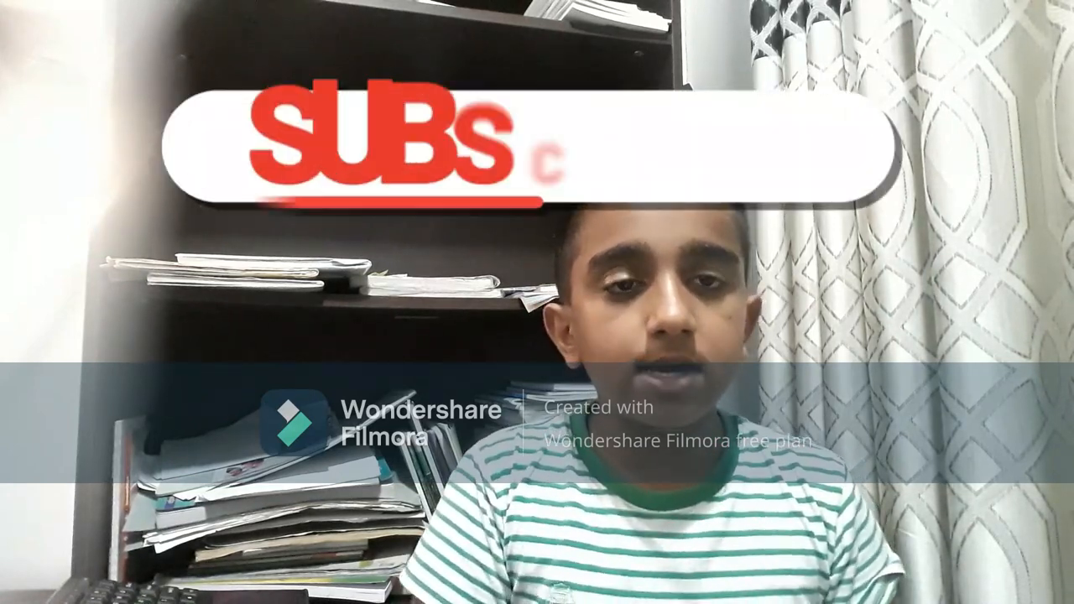
pyautogui.click(529, 148)
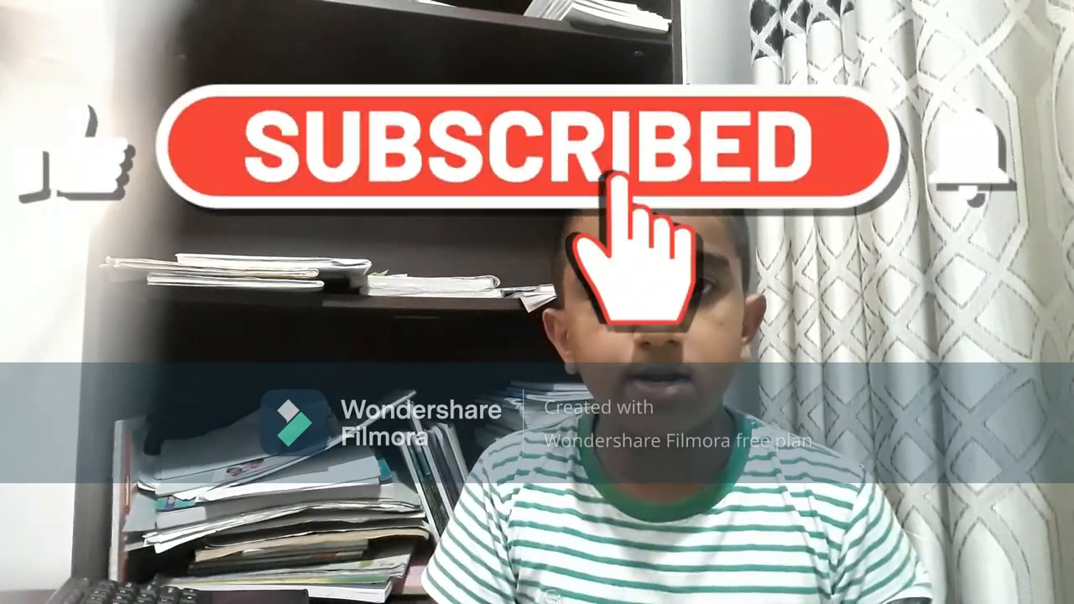